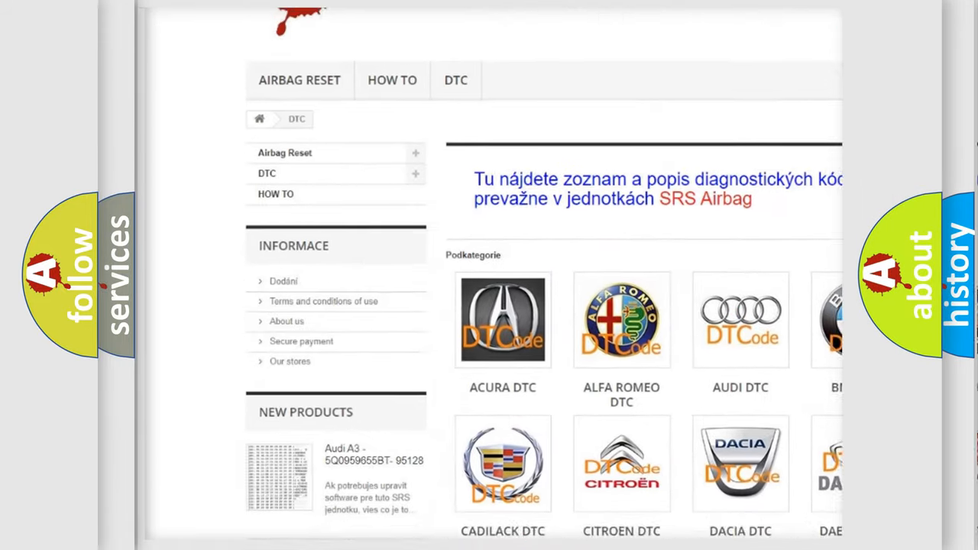
scroll(down, 3)
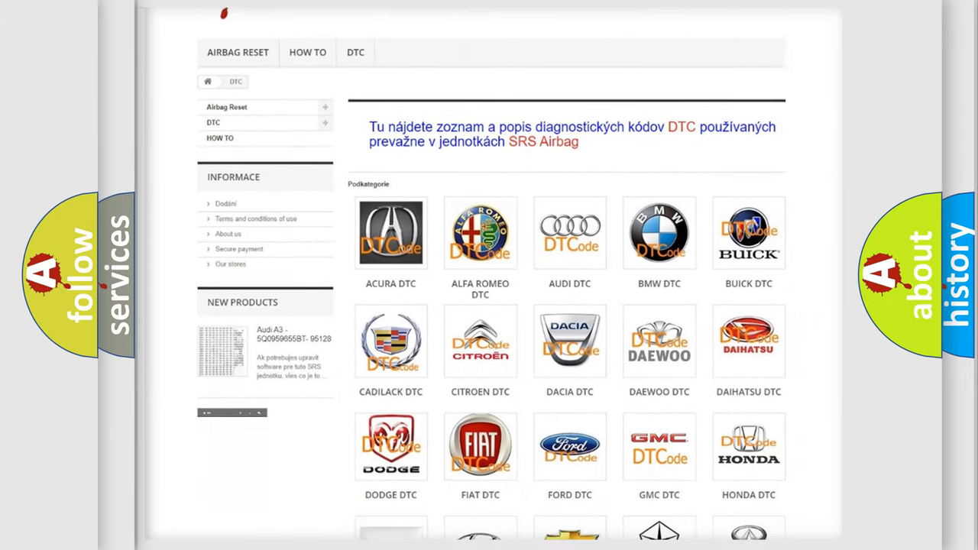
scroll(down, 3)
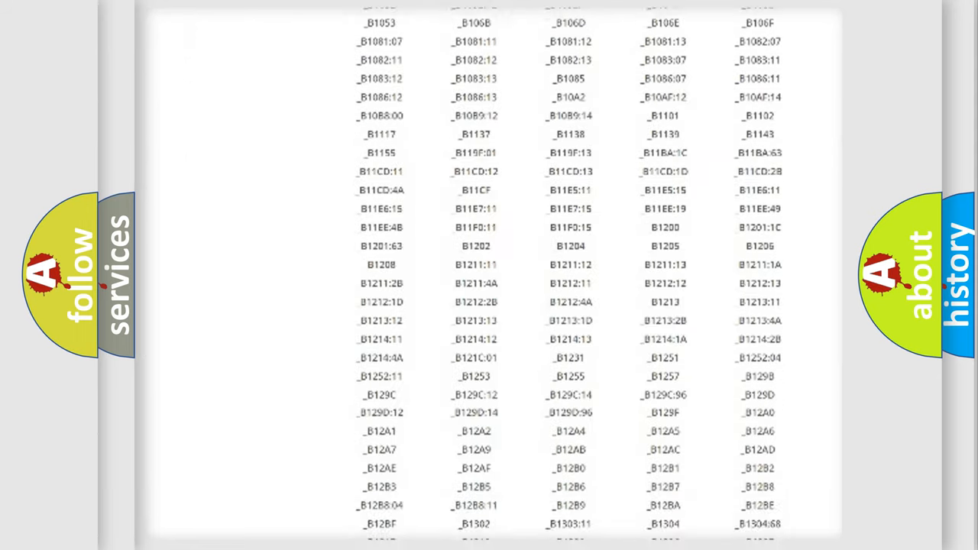
scroll(down, 3)
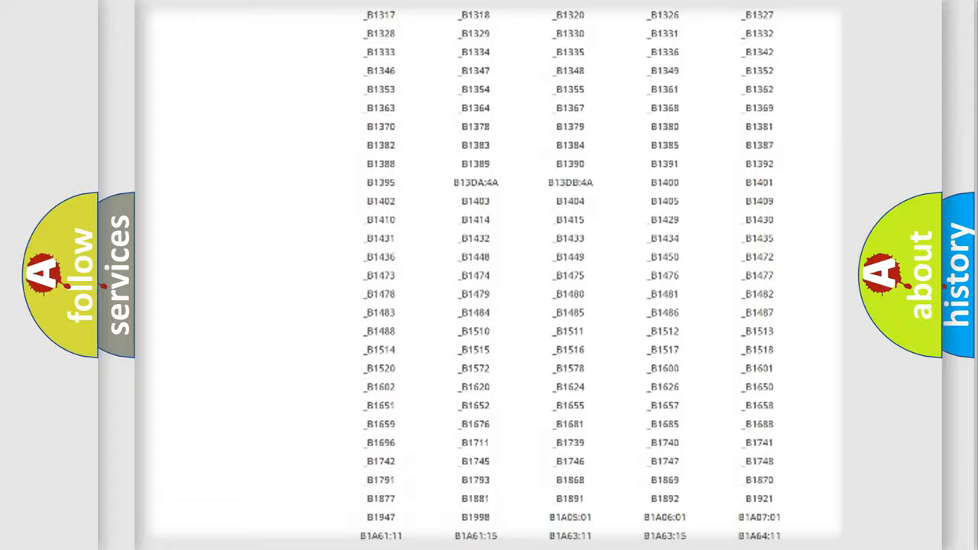
scroll(up, 3)
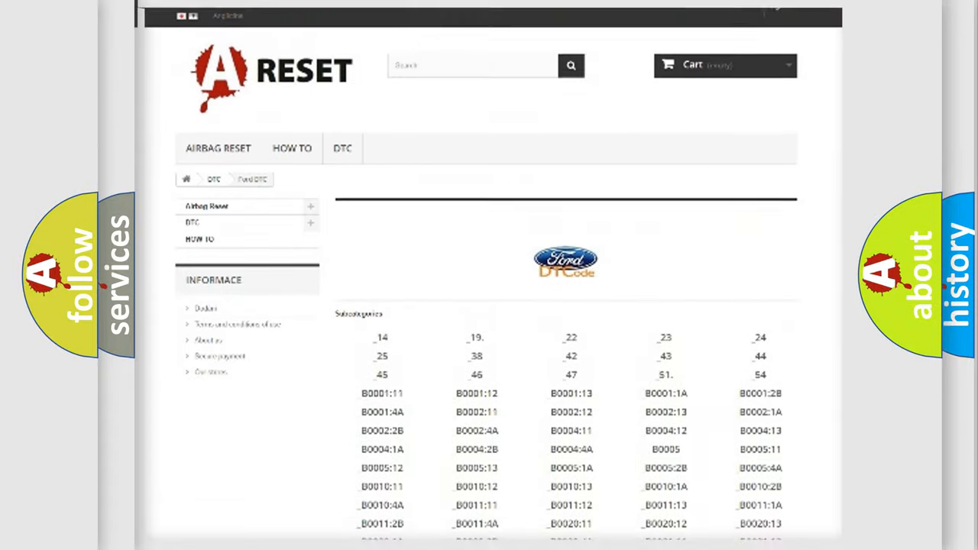